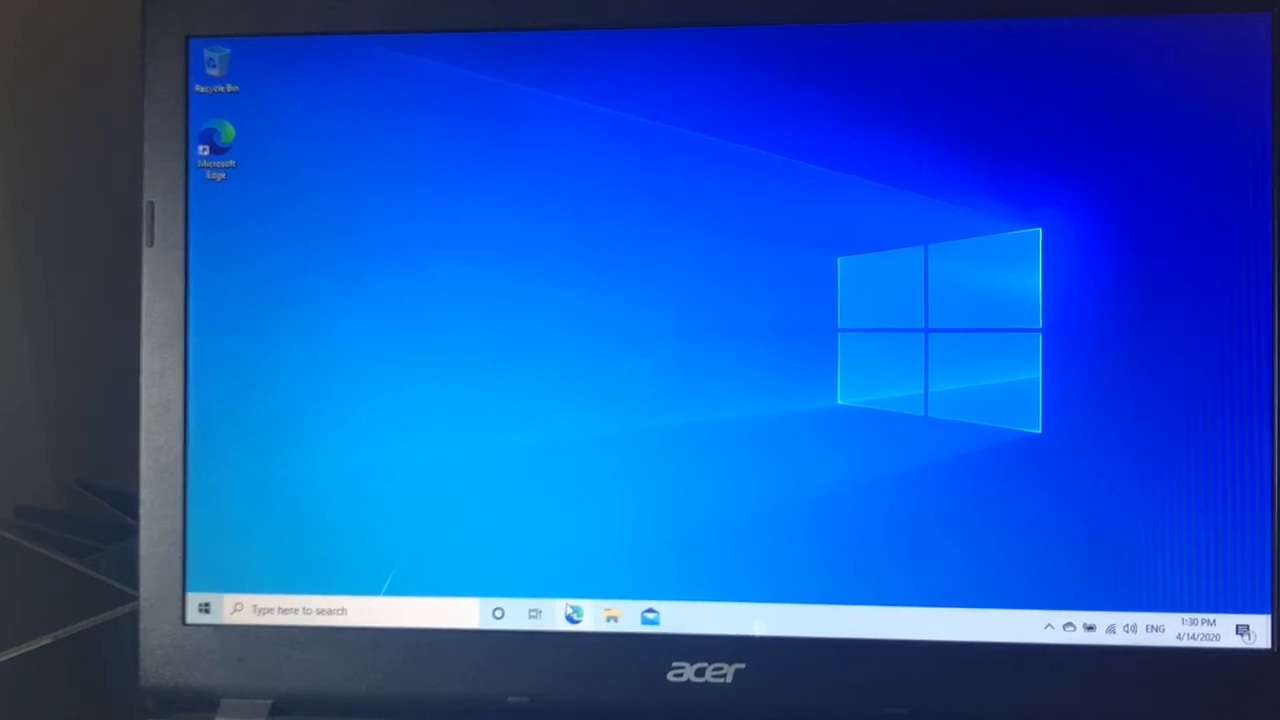
Step: Launch Microsoft Edge and get Bing results for "acer driver download"
{"action": "left_click", "coordinate": [576, 612]}
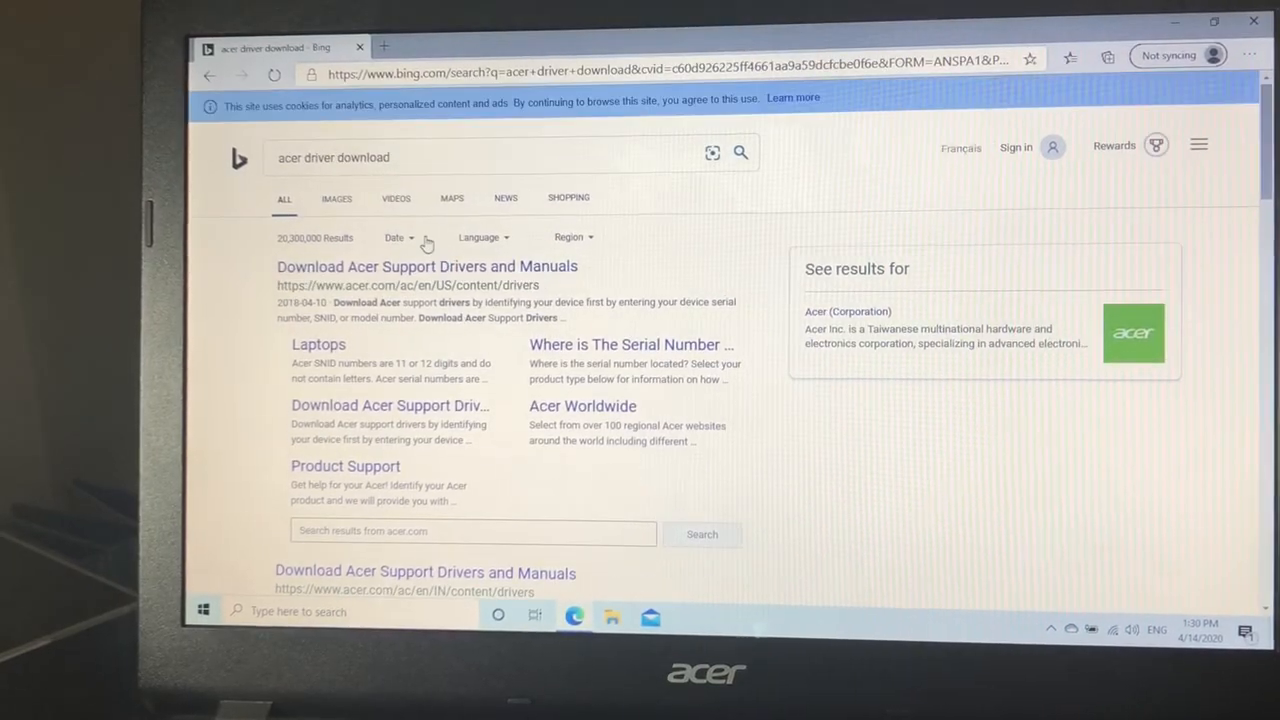
Step: On Acer's Drivers and Manuals page, enter model ES1-511 to identify the Aspire E 15 ES1-511
{"action": "left_click", "coordinate": [426, 266]}
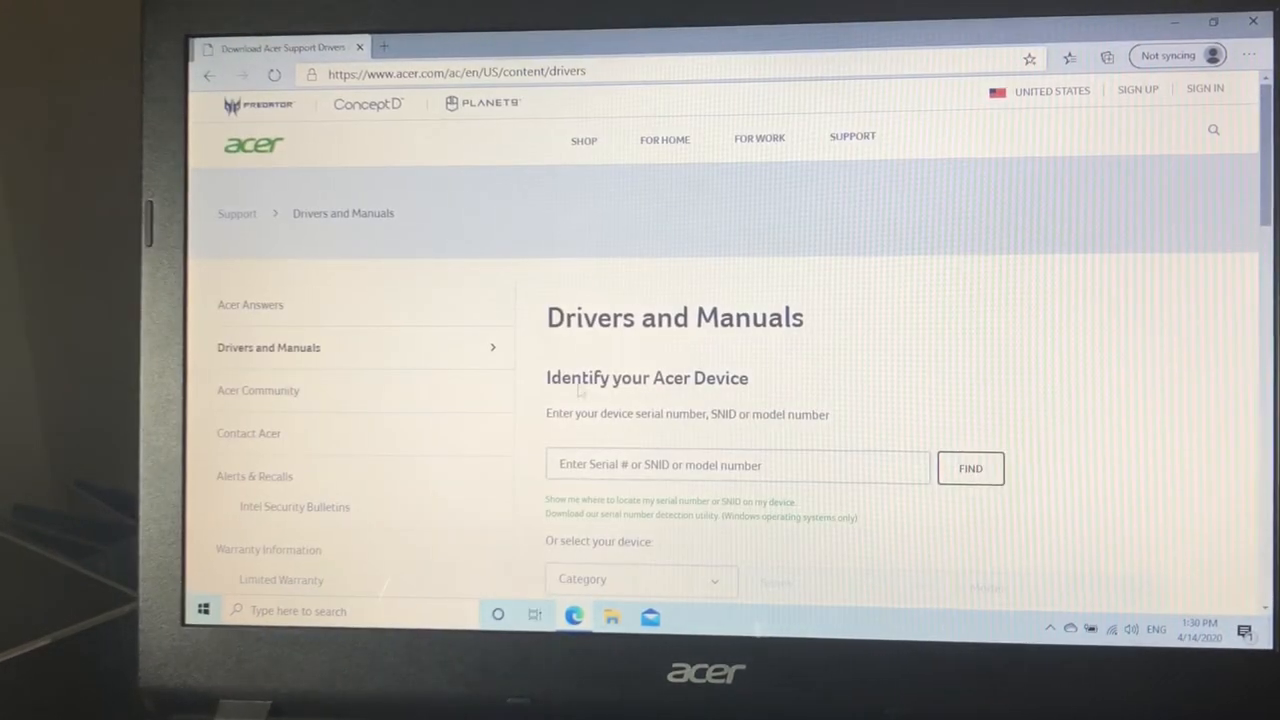
{"action": "scroll", "scroll_direction": "down", "scroll_amount": 3}
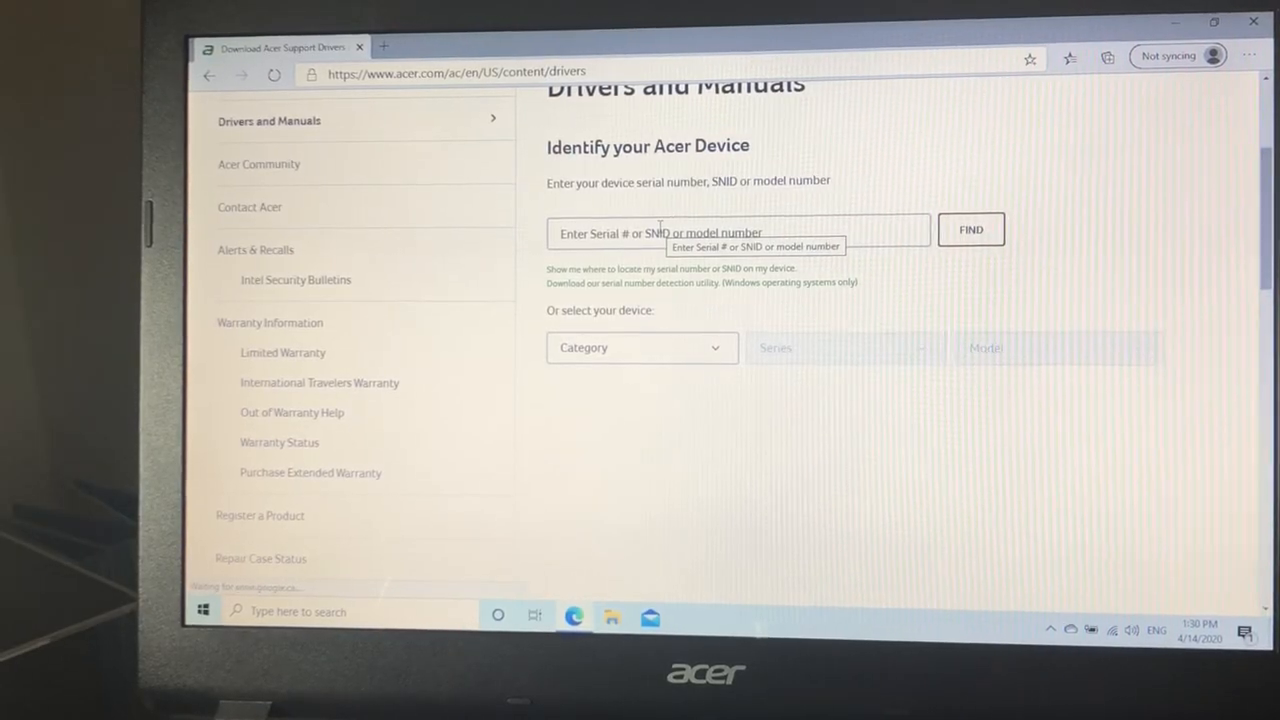
{"action": "type", "text": "E"}
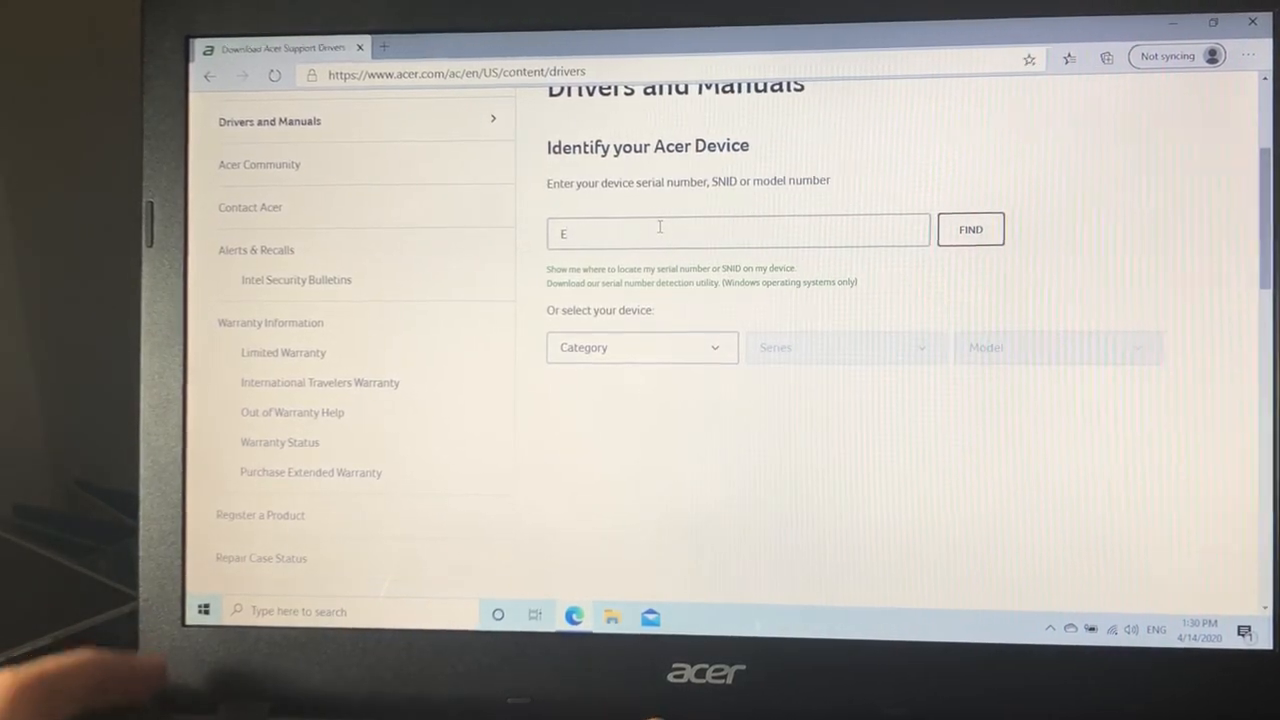
{"action": "type", "text": "S1-511"}
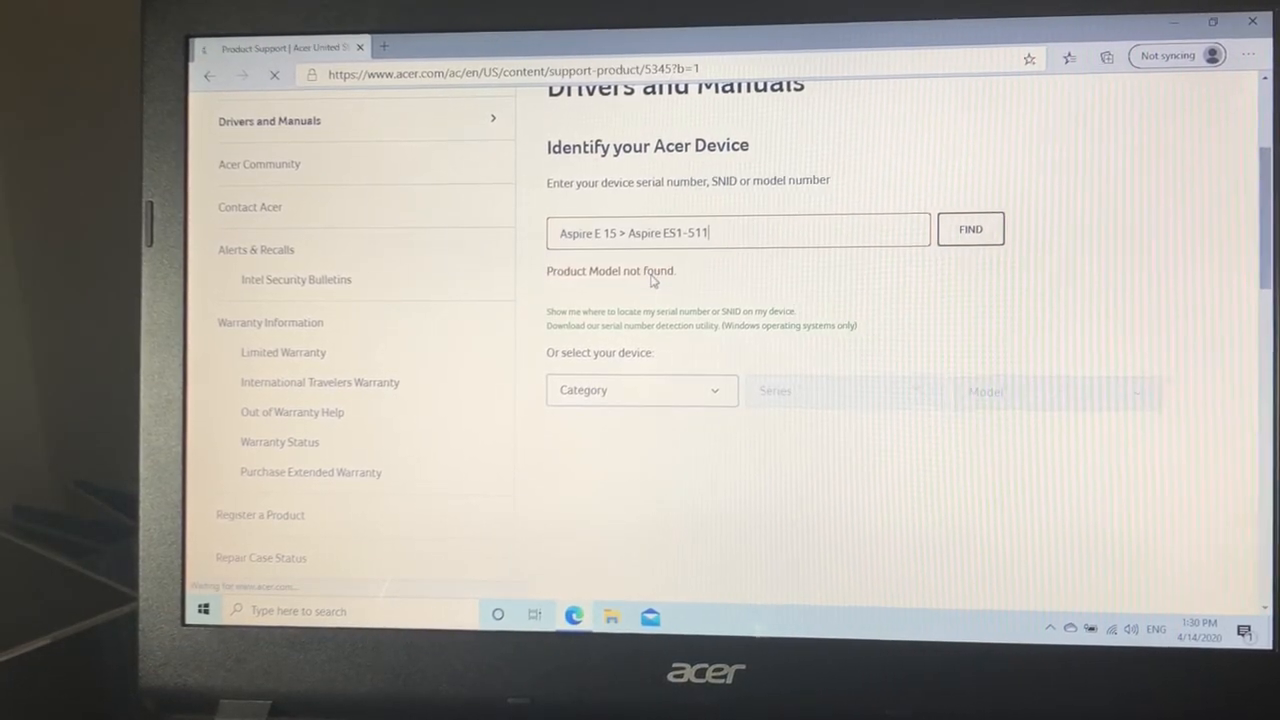
Step: On the Aspire ES1-511 support page, set the operating system to Windows 8.1 64-bit
{"action": "left_click", "coordinate": [968, 228]}
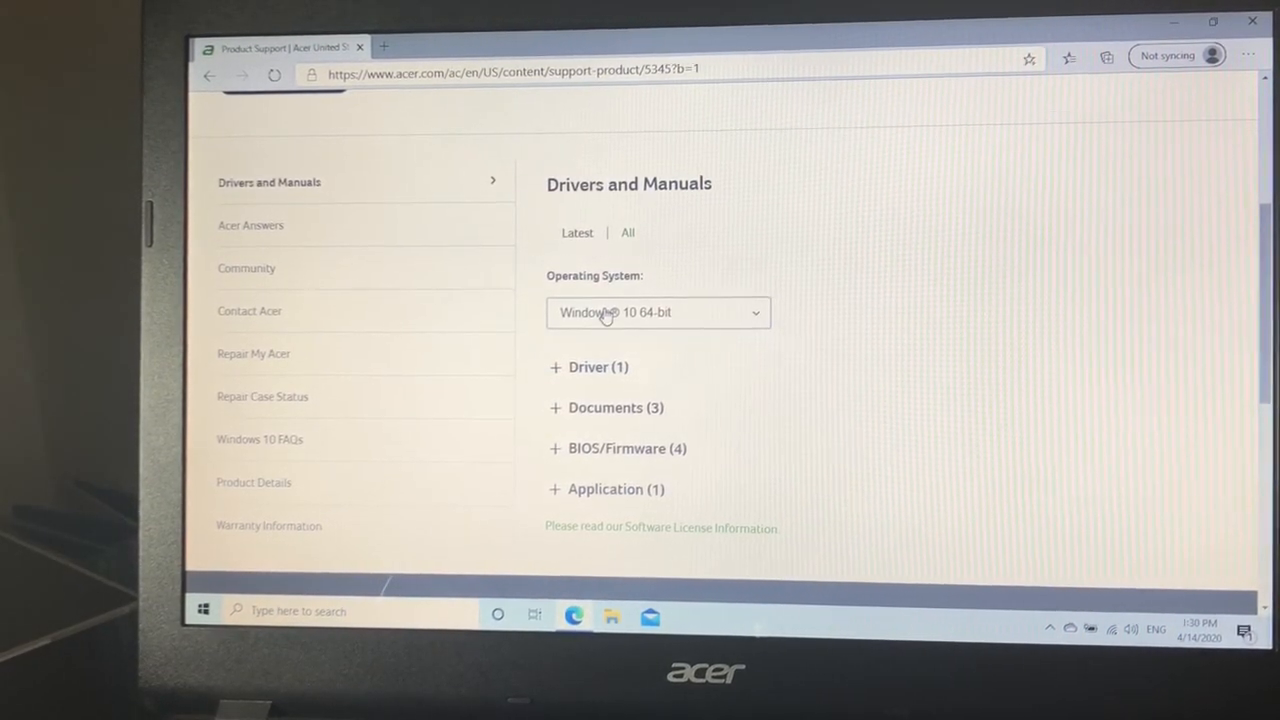
{"action": "left_click", "coordinate": [656, 312]}
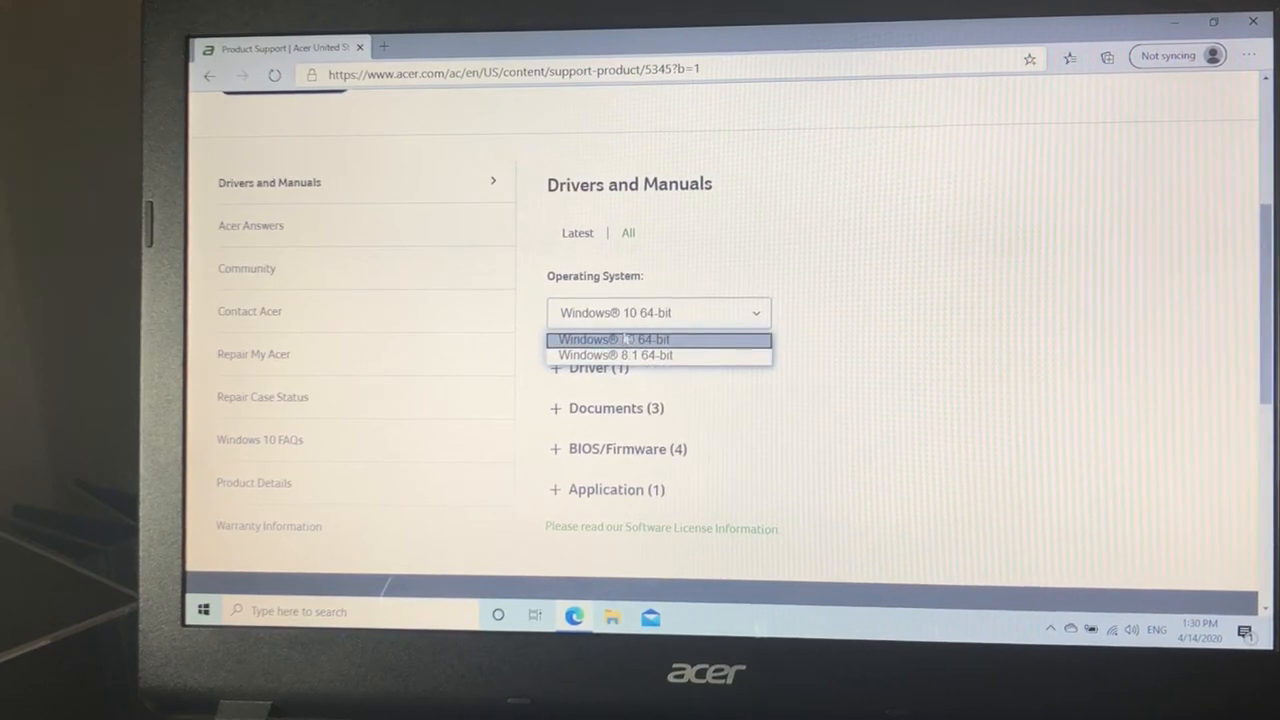
{"action": "left_click", "coordinate": [612, 340]}
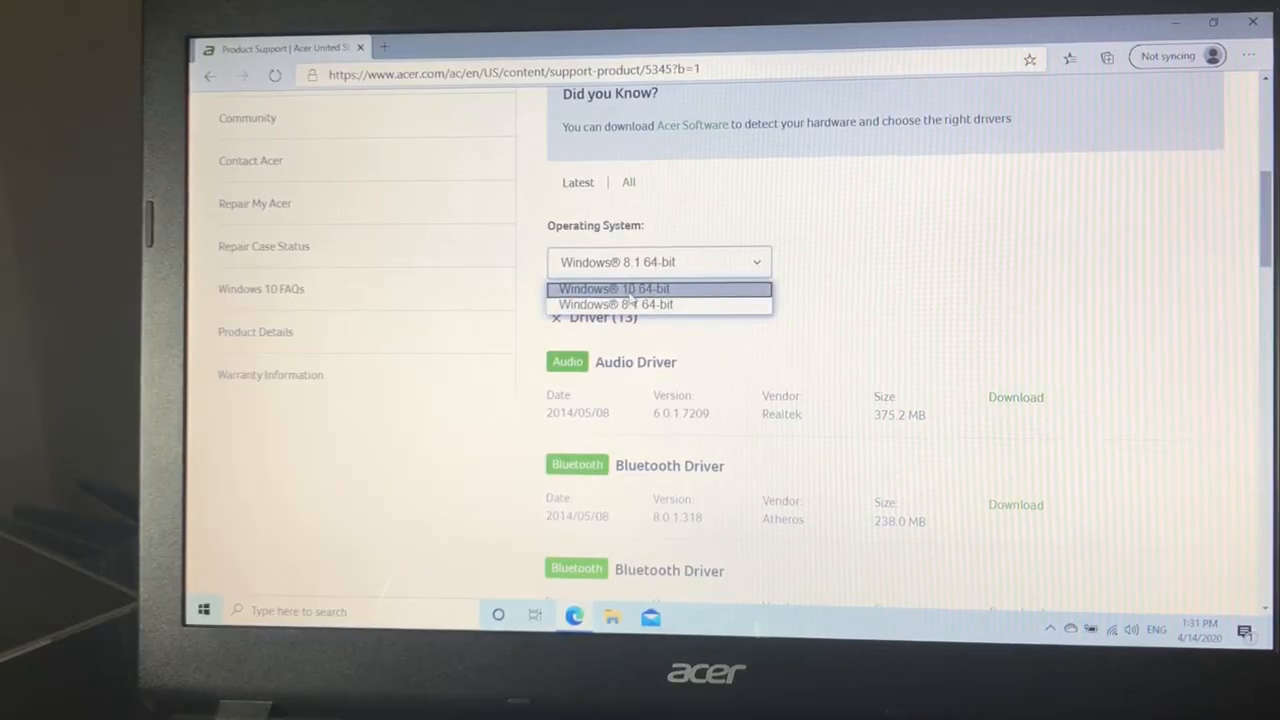
{"action": "left_click", "coordinate": [612, 288]}
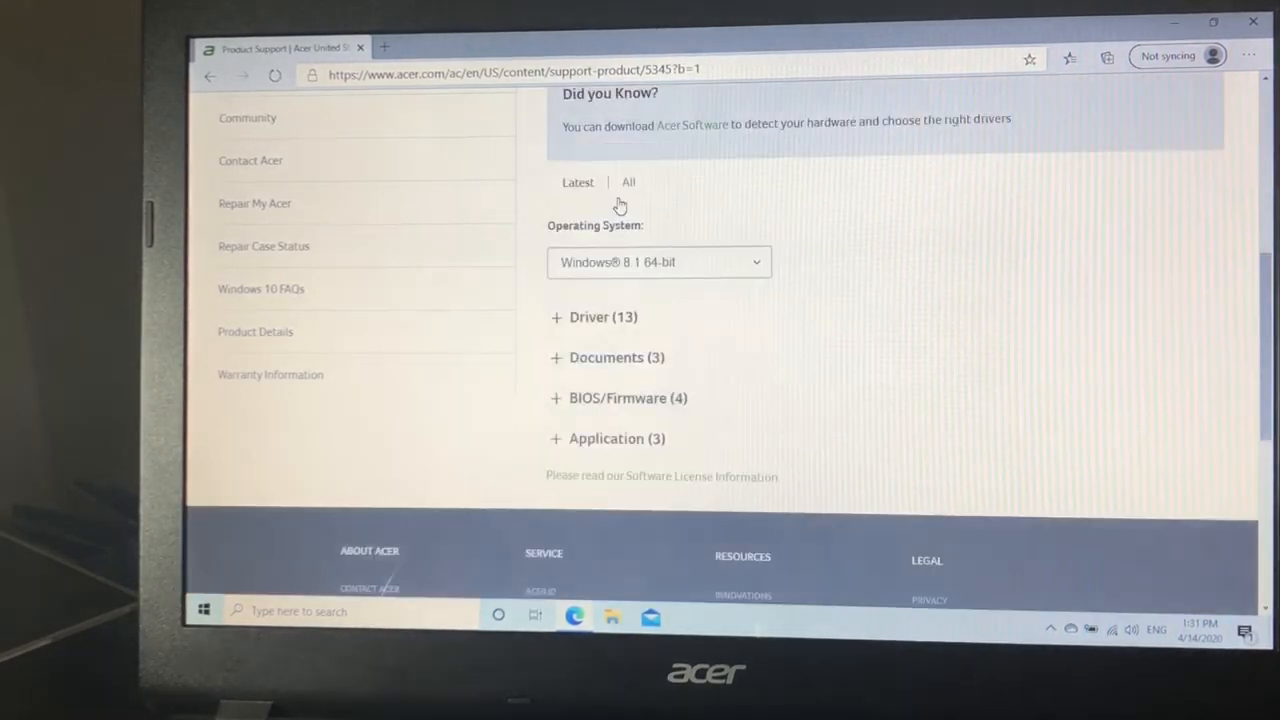
Step: Expand the 13-driver list and download the Synaptics Touchpad Driver
{"action": "left_click", "coordinate": [592, 316]}
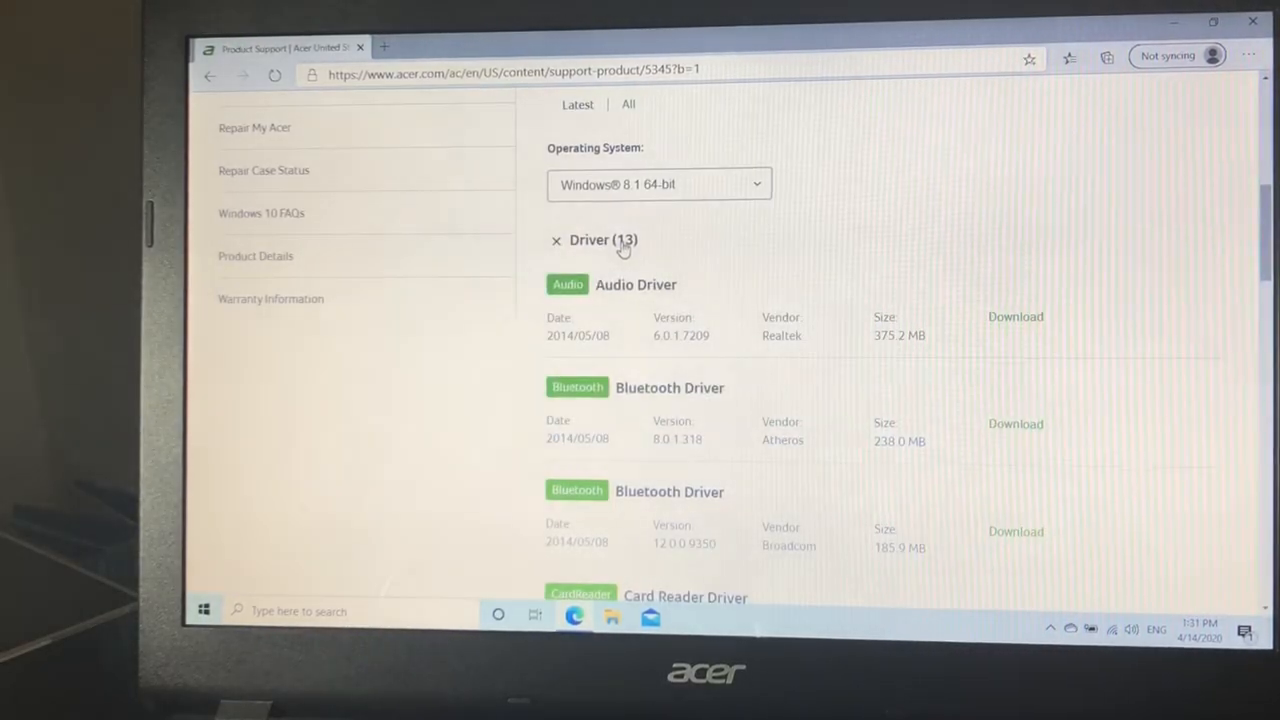
{"action": "scroll", "scroll_direction": "down", "scroll_amount": 3}
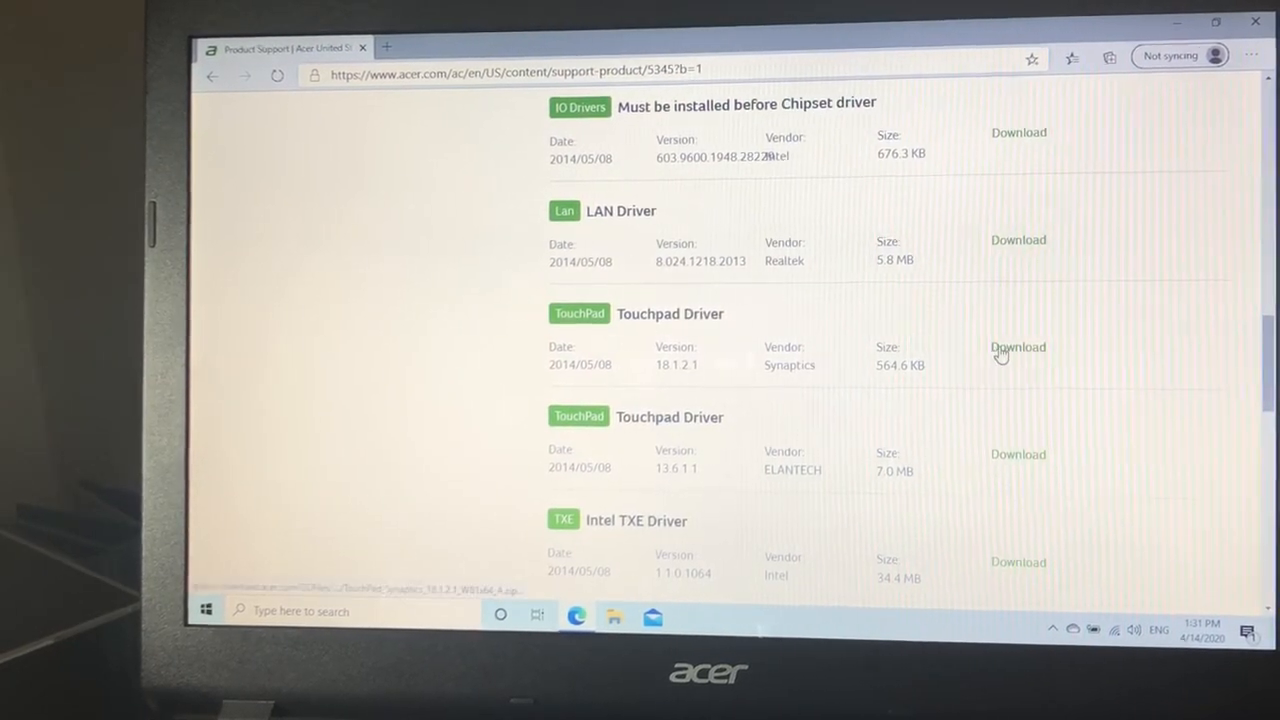
{"action": "left_click", "coordinate": [1018, 348]}
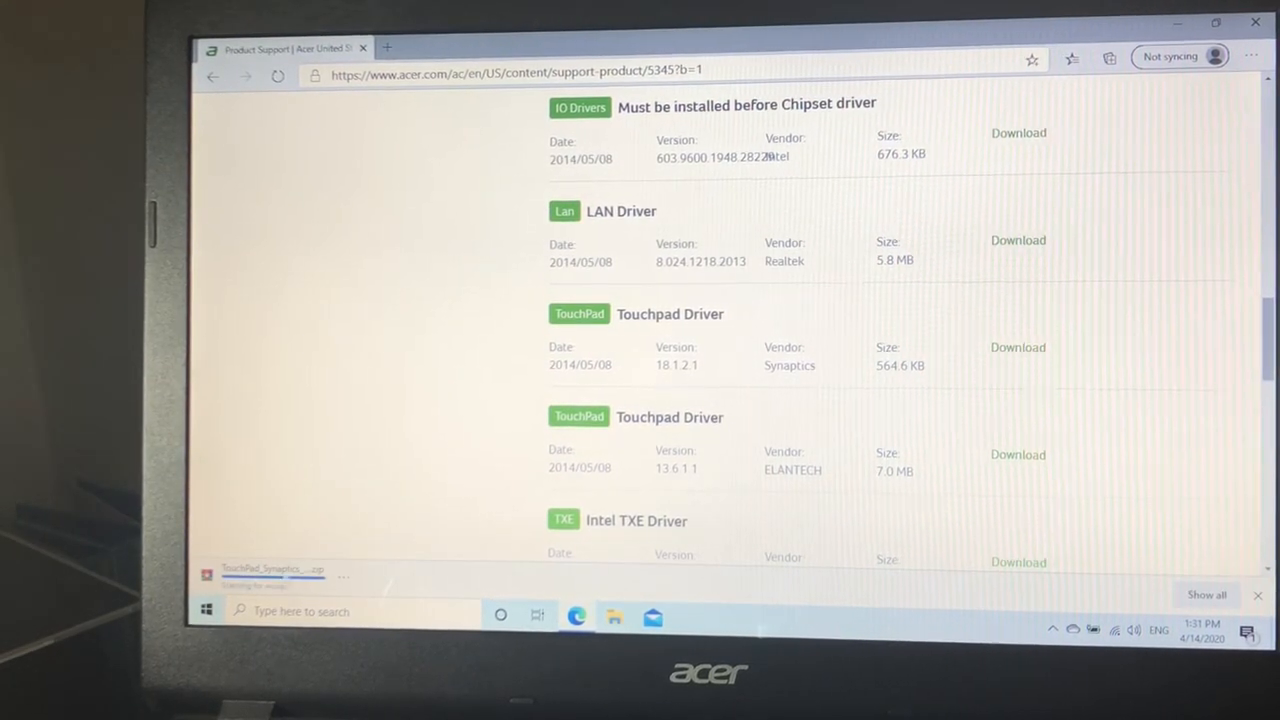